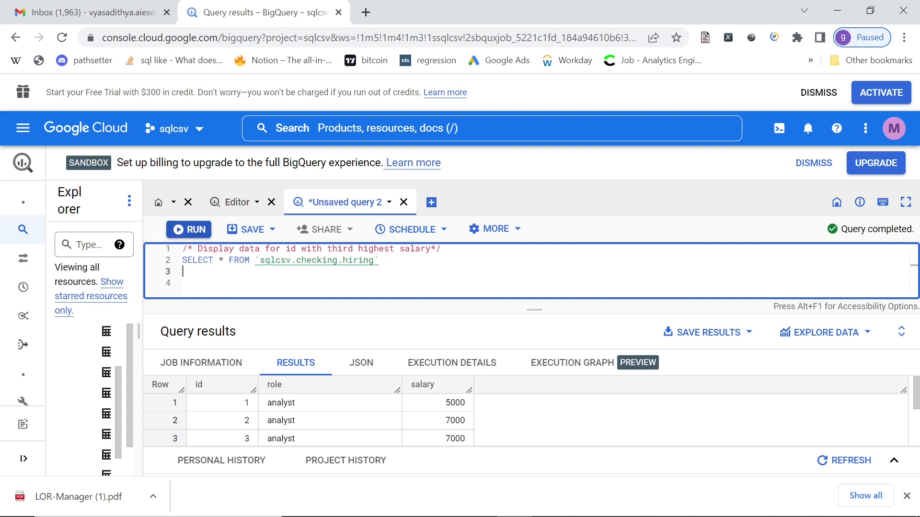
mouse_move(361, 363)
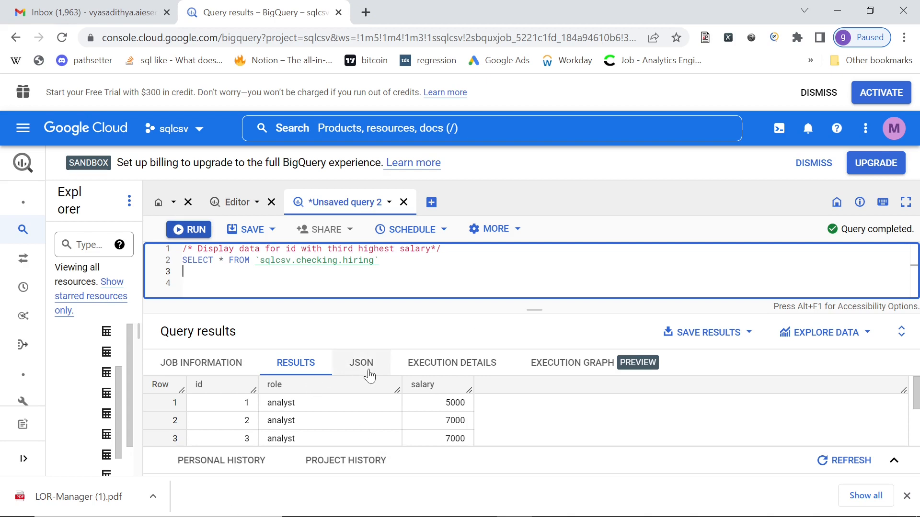
mouse_move(223, 403)
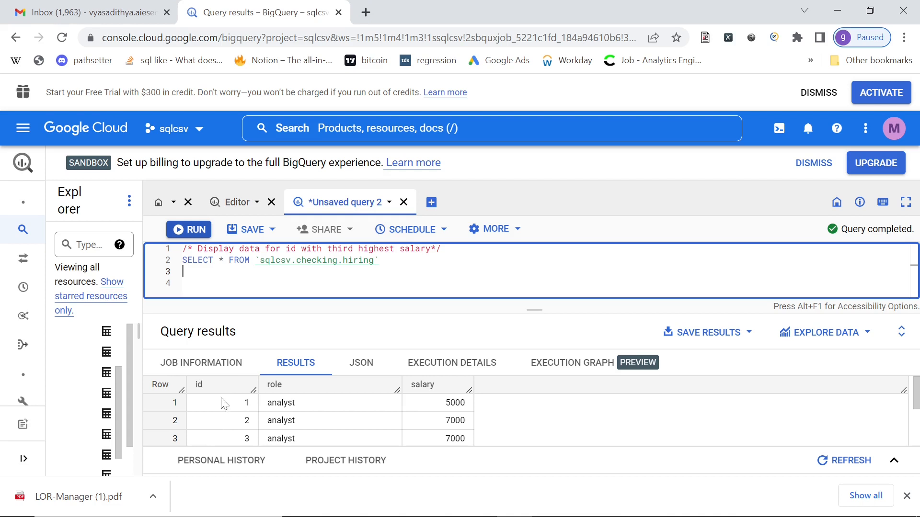
mouse_move(472, 404)
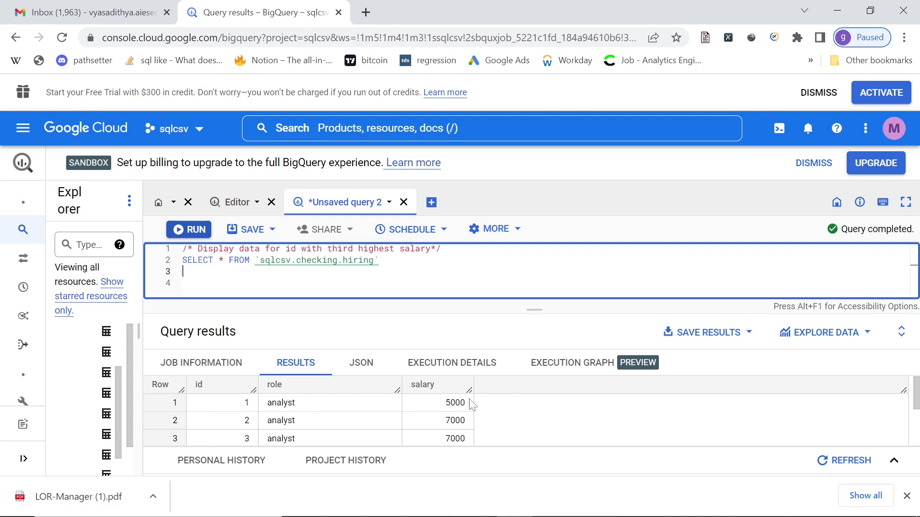
Add 'rank() over (order by salary desc) as ranking' after SELECT * and run the query.
scroll(down, 3)
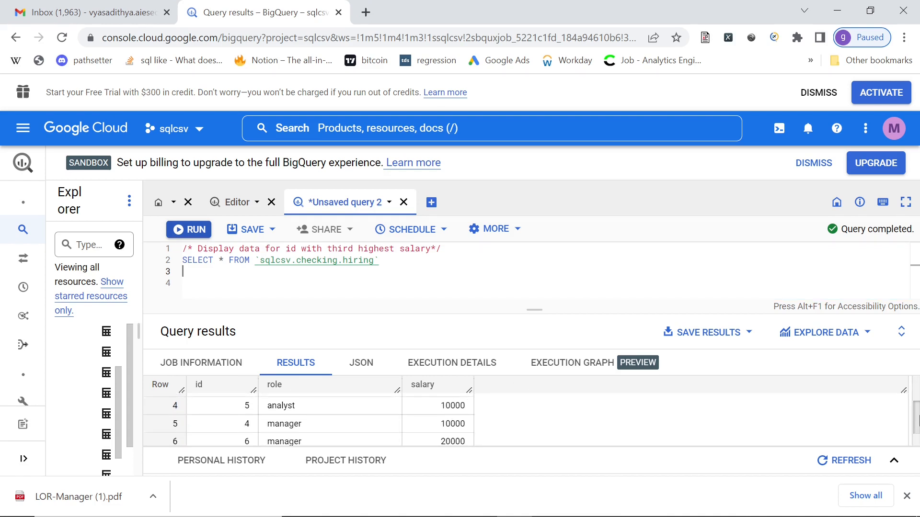
scroll(up, 3)
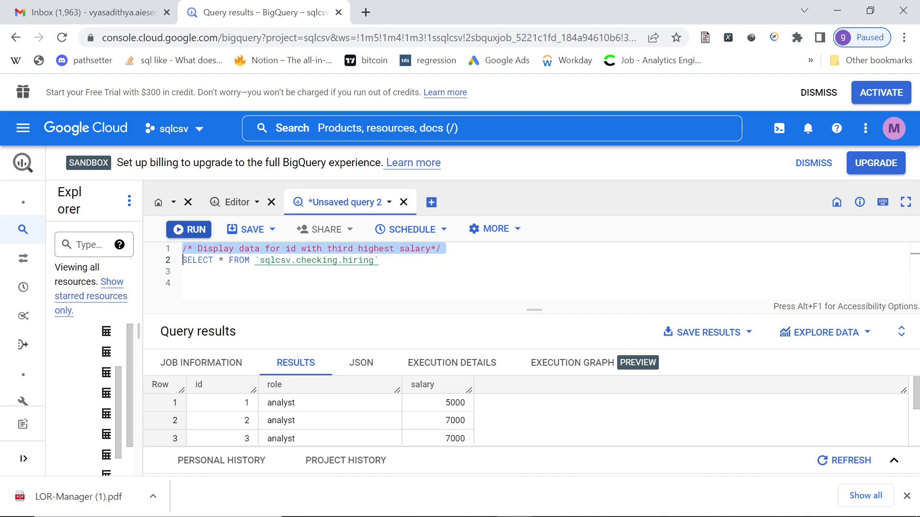
scroll(down, 3)
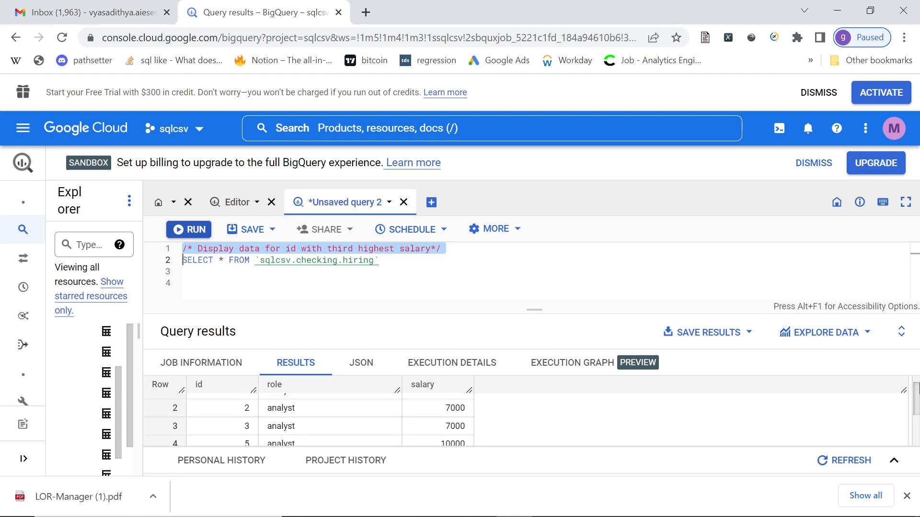
scroll(down, 3)
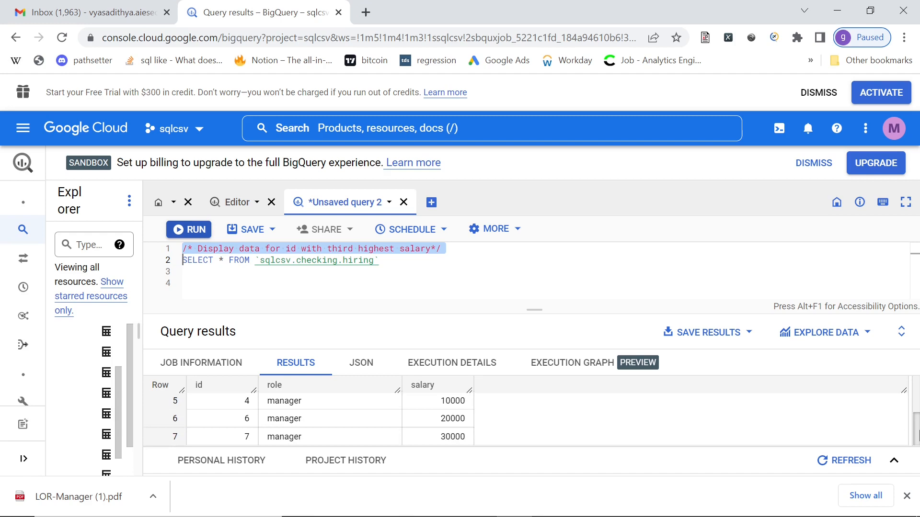
scroll(up, 3)
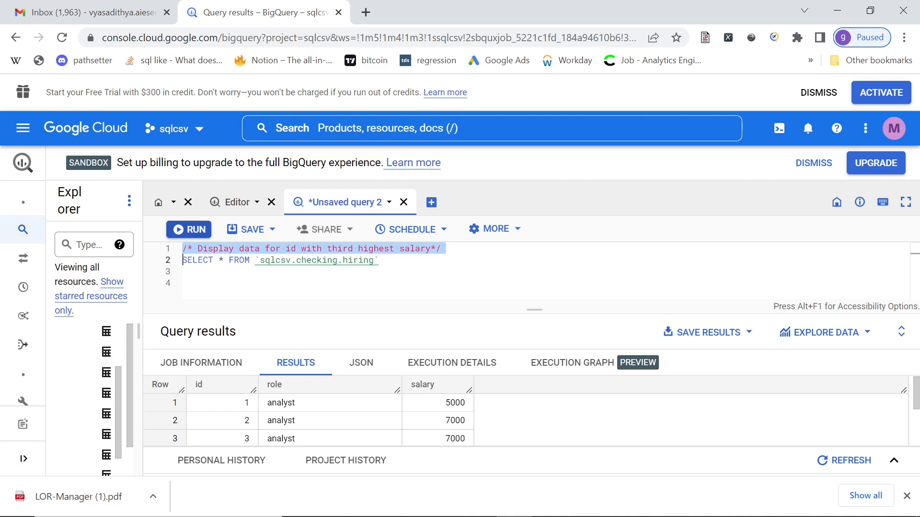
click(222, 259)
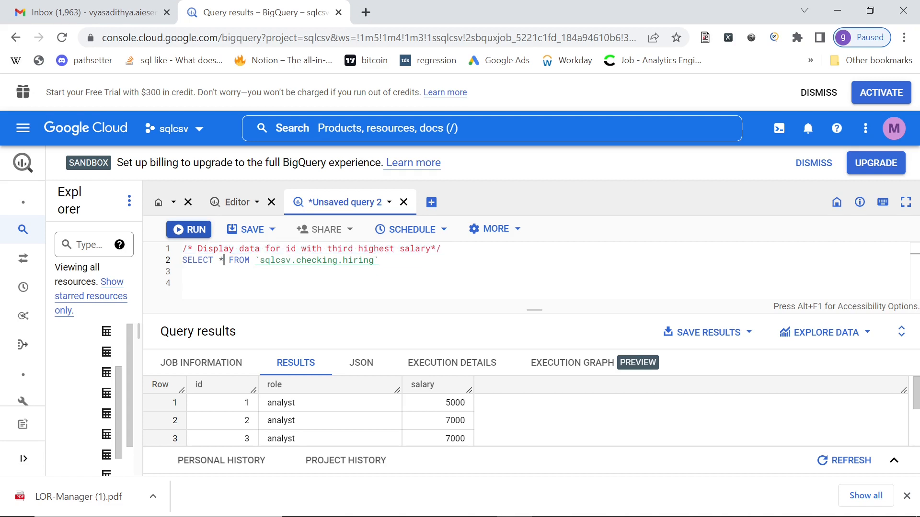
text(,rank)
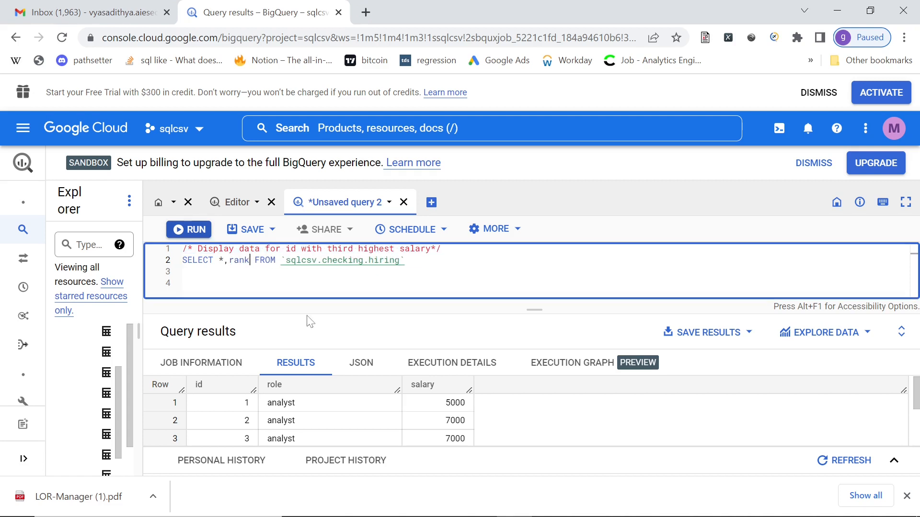
text(() ov)
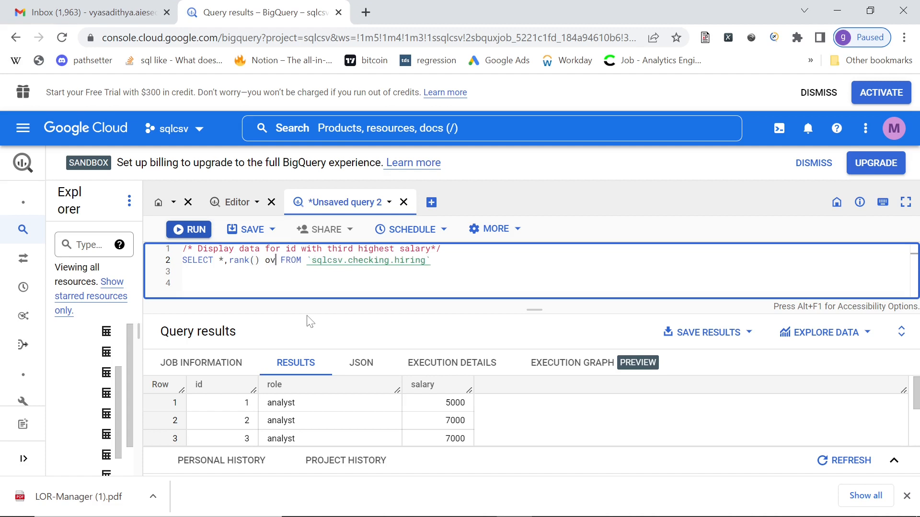
text(er ())
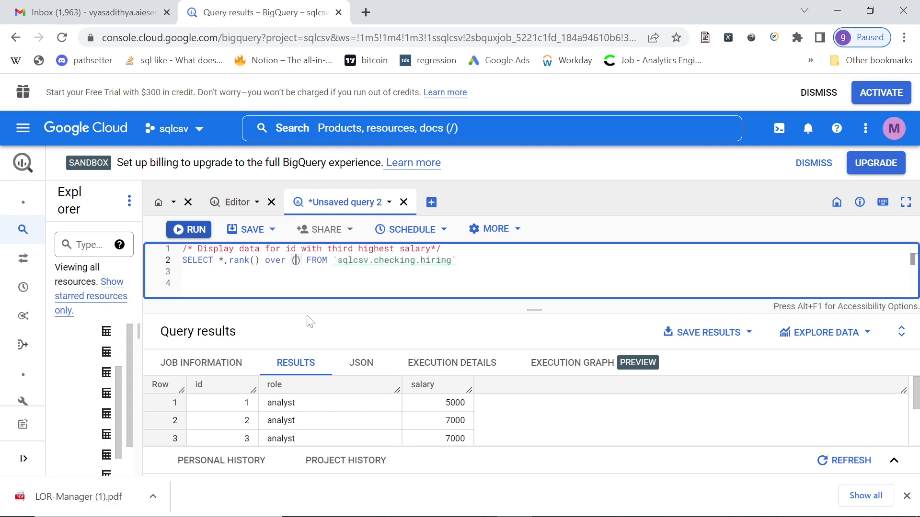
text(order by salary)
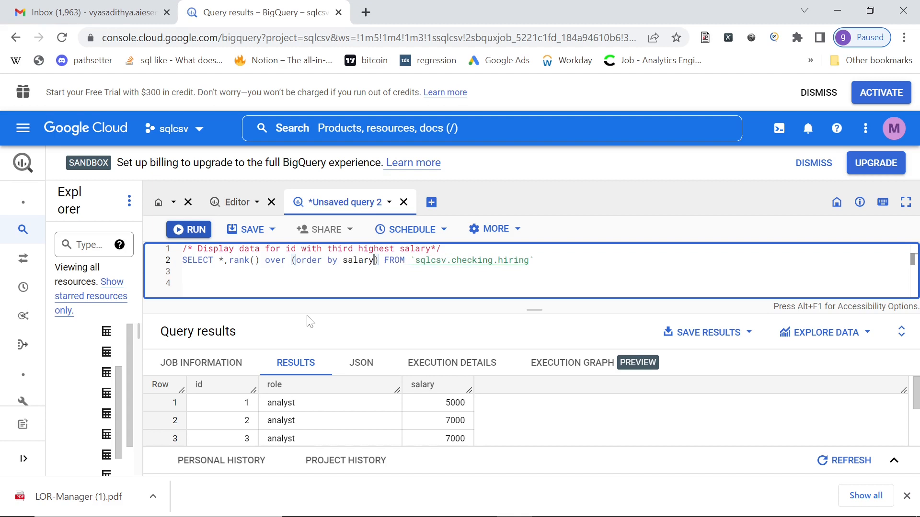
text(desc) as)
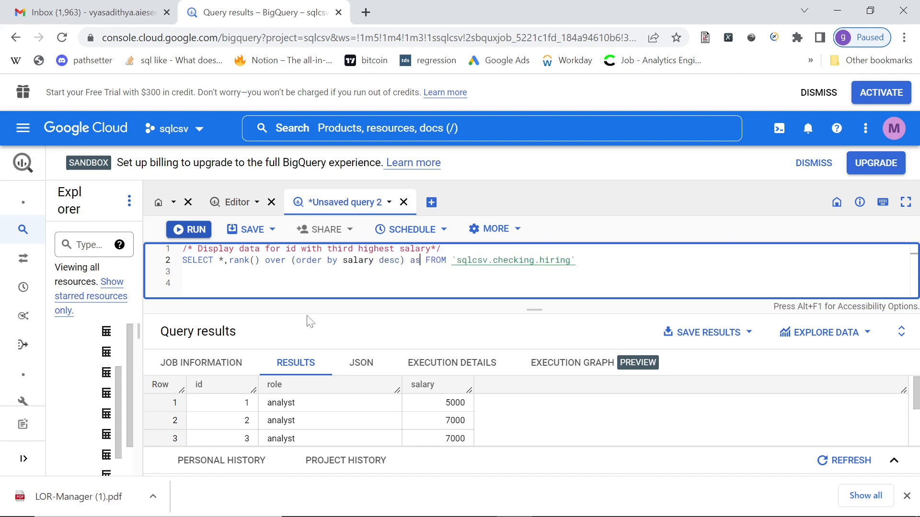
text(ranking)
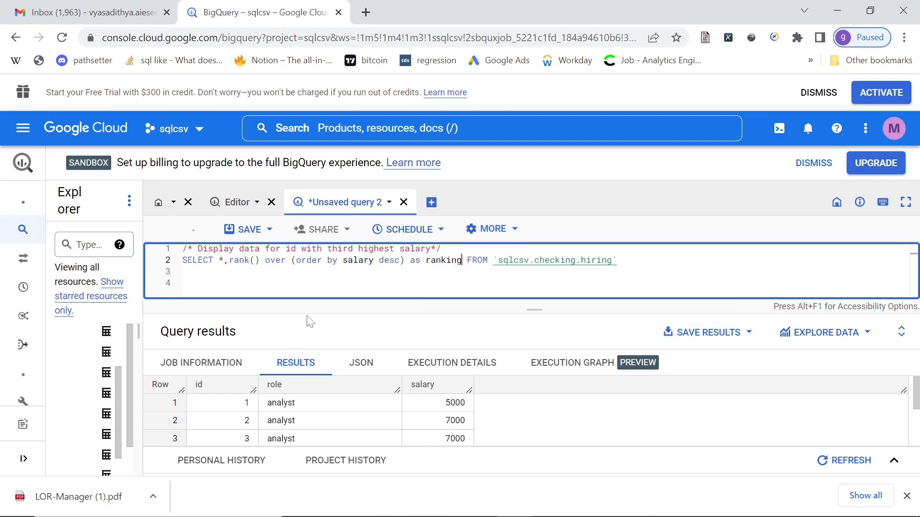
click(188, 229)
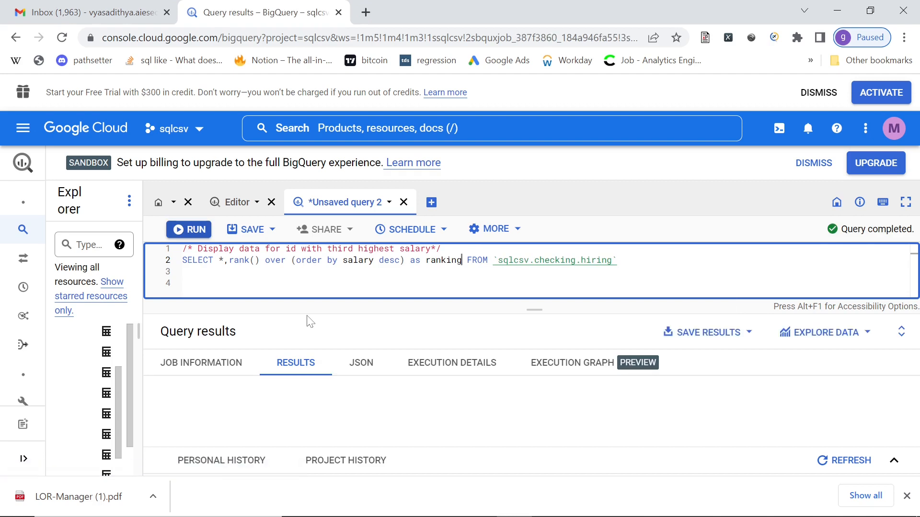
In the ranking results, confirm salary 30000 ranks first and 10000 ranks third.
click(188, 229)
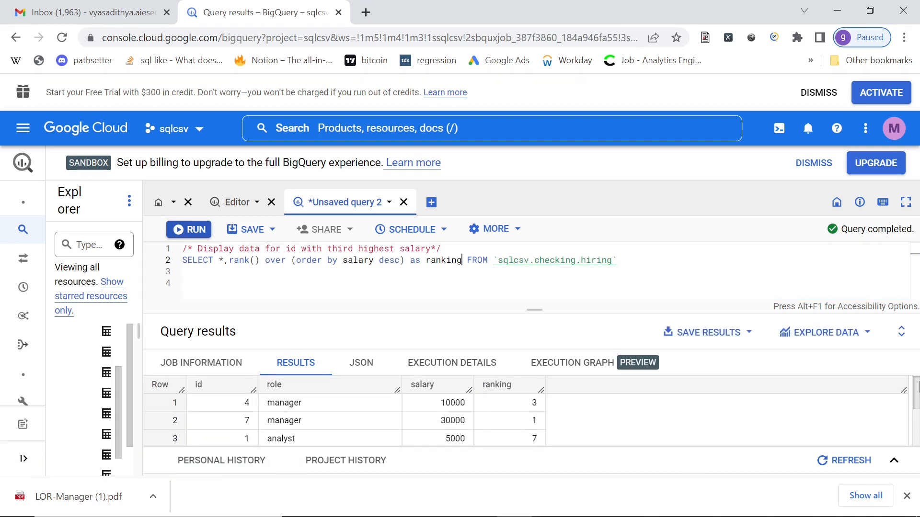
double_click(452, 420)
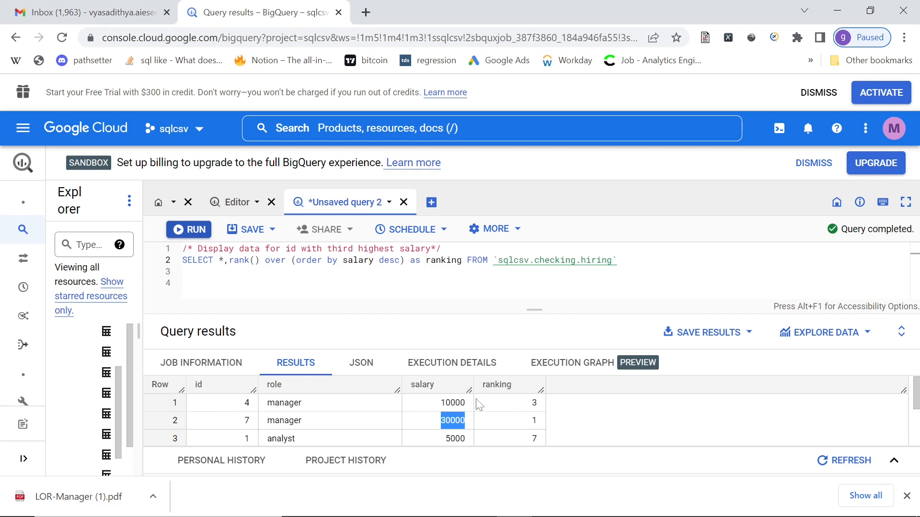
click(452, 402)
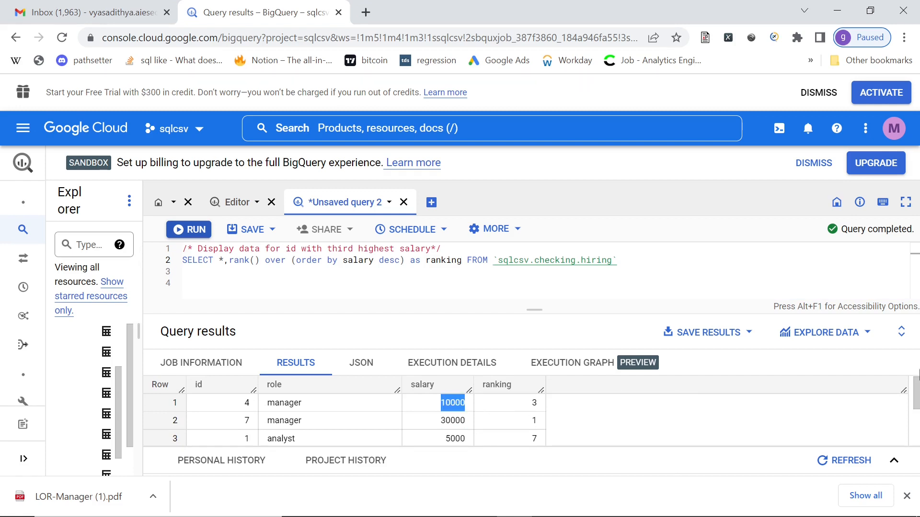
scroll(down, 3)
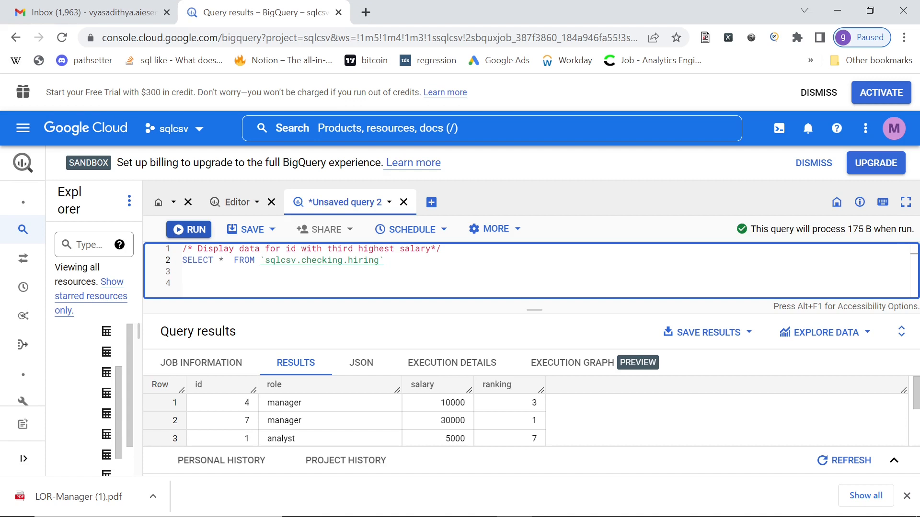
Append 'qualify rank() over (order by salary desc)=3' to the query.
text(qua)
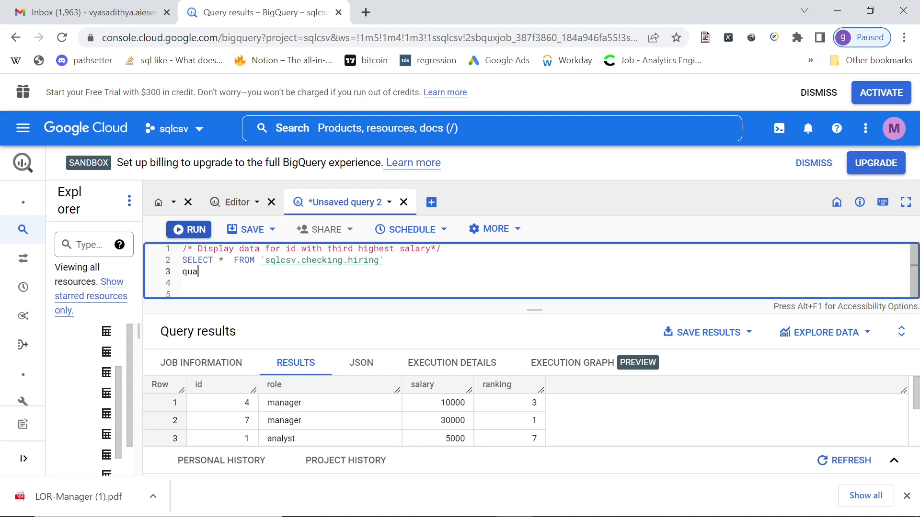
text(lify)
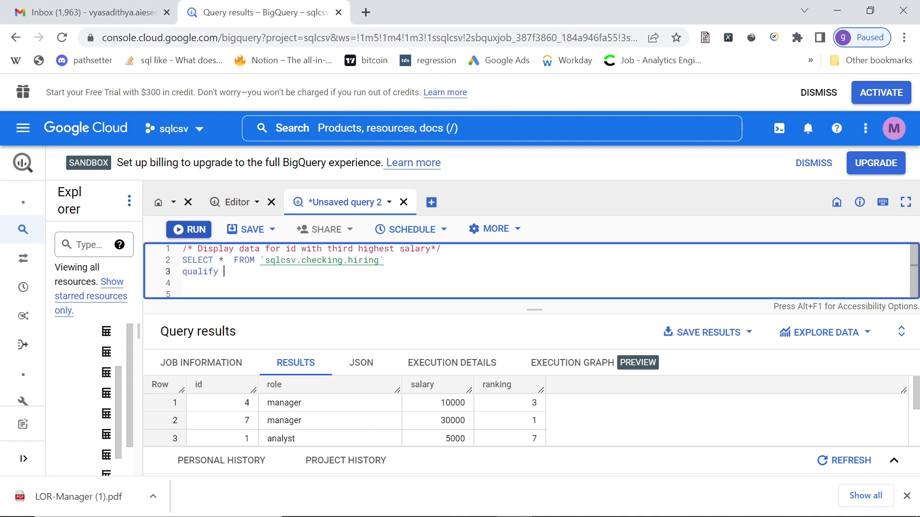
text(rank() over (order by salary desc))
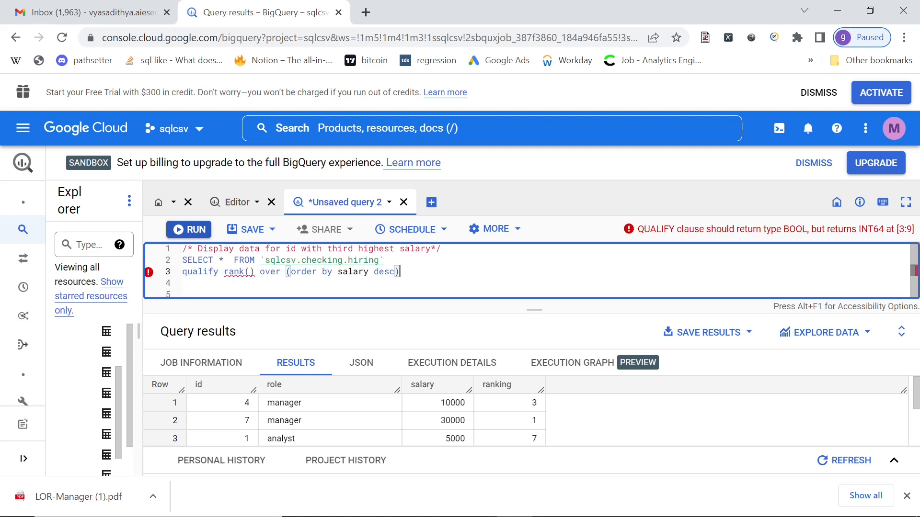
text(=3)
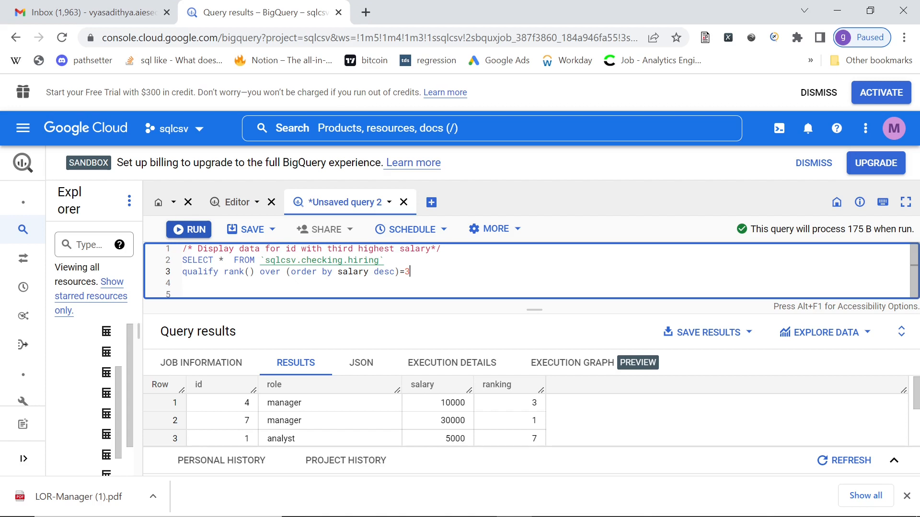
Run the rank-equals-3 query, returning ids 5 and 4 with salary 10000.
click(188, 229)
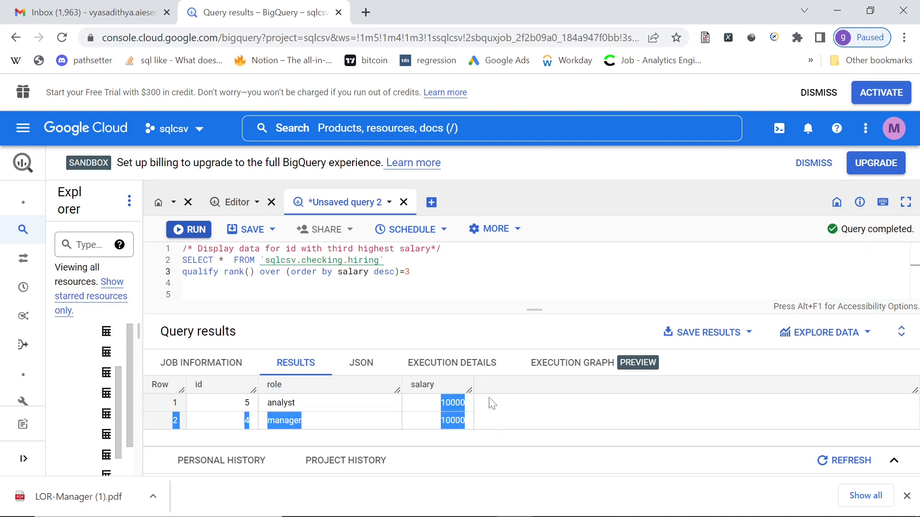
mouse_move(479, 424)
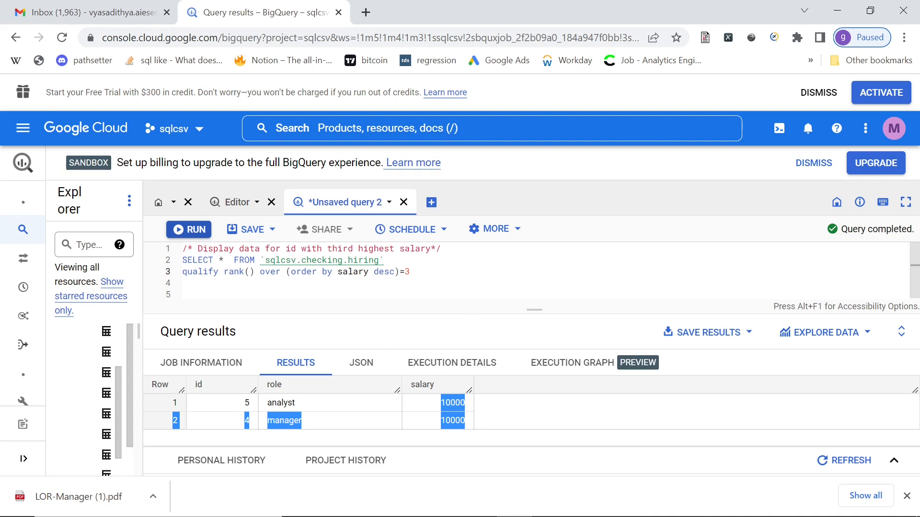
click(401, 271)
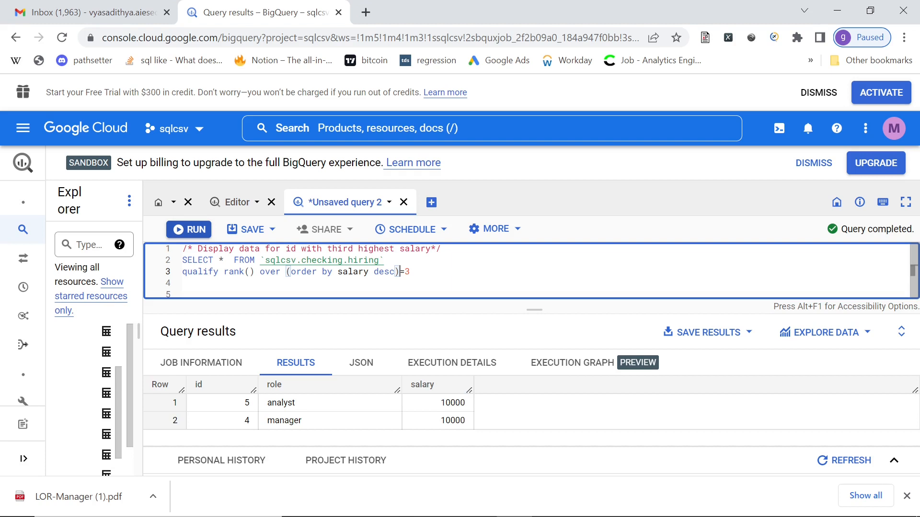
Change the QUALIFY condition to <=3, run it, and highlight the qualify keyword.
click(188, 229)
text(<)
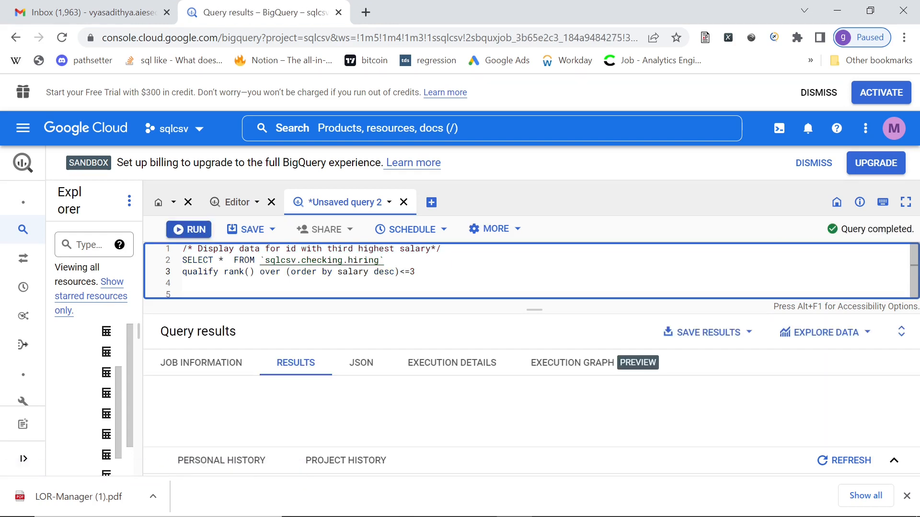
click(189, 228)
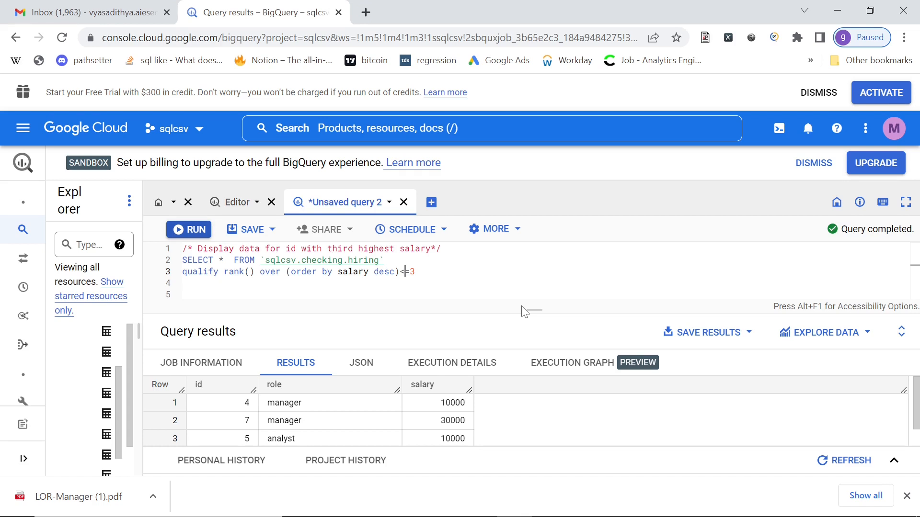
double_click(200, 271)
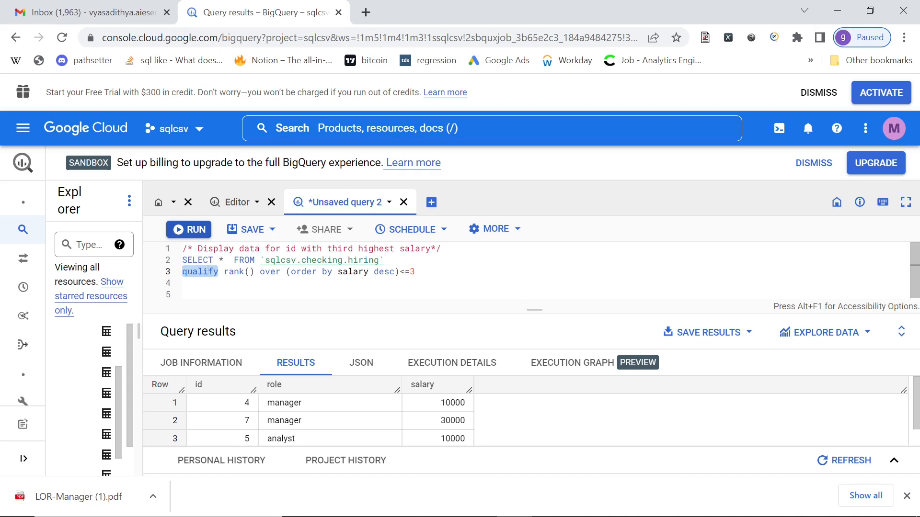